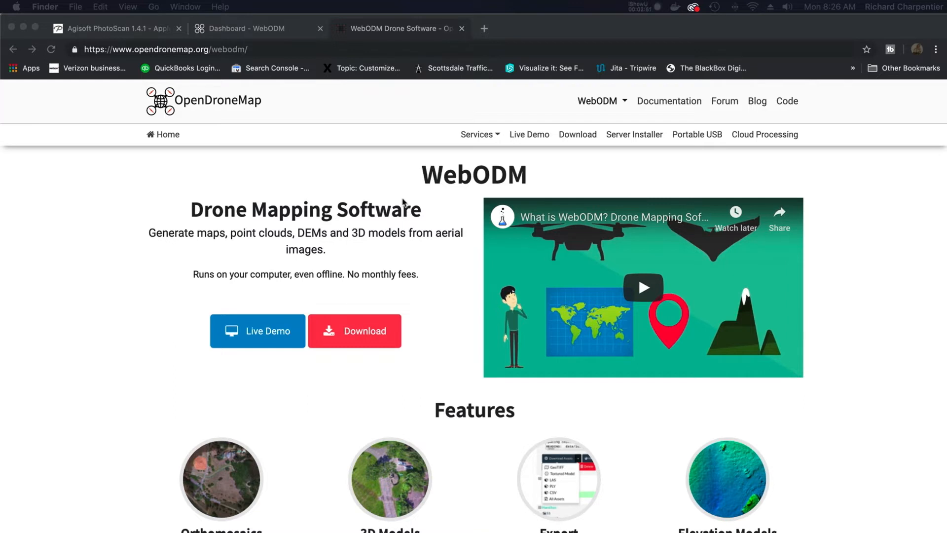
mouse_move(313, 134)
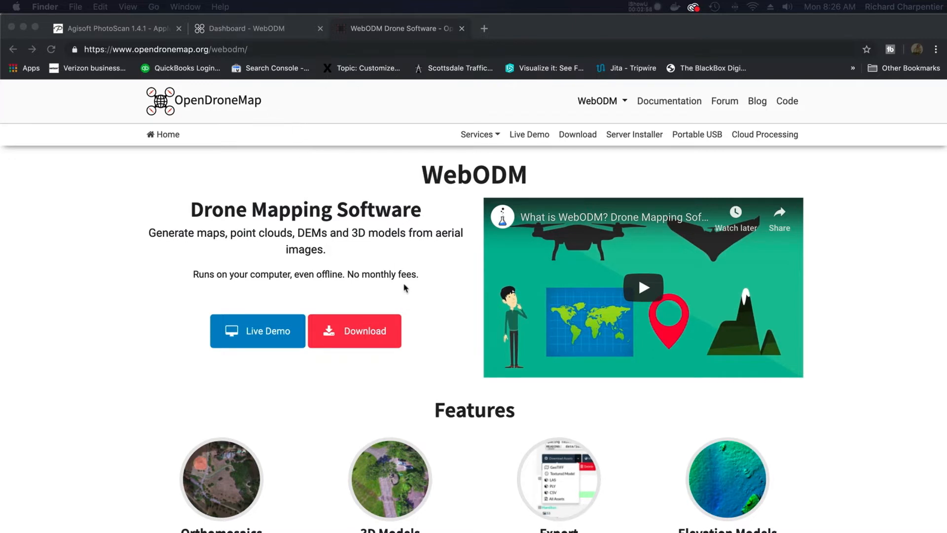
mouse_move(359, 340)
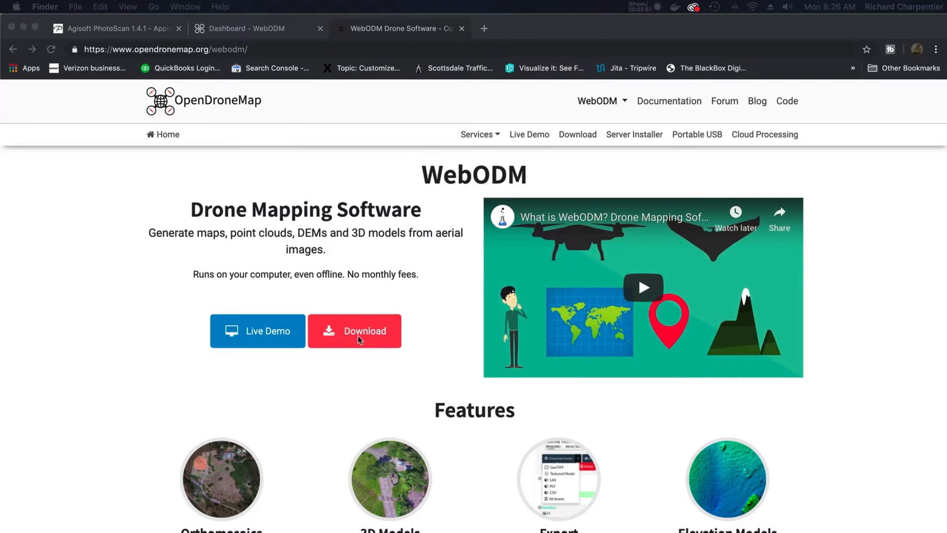
Step: Open the WebODM Download page from the red Download button
click(355, 330)
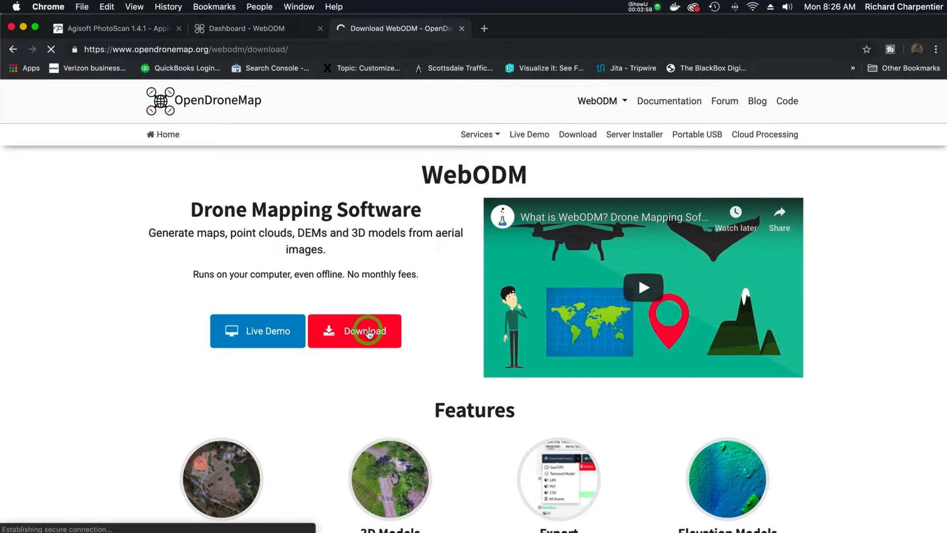
click(355, 331)
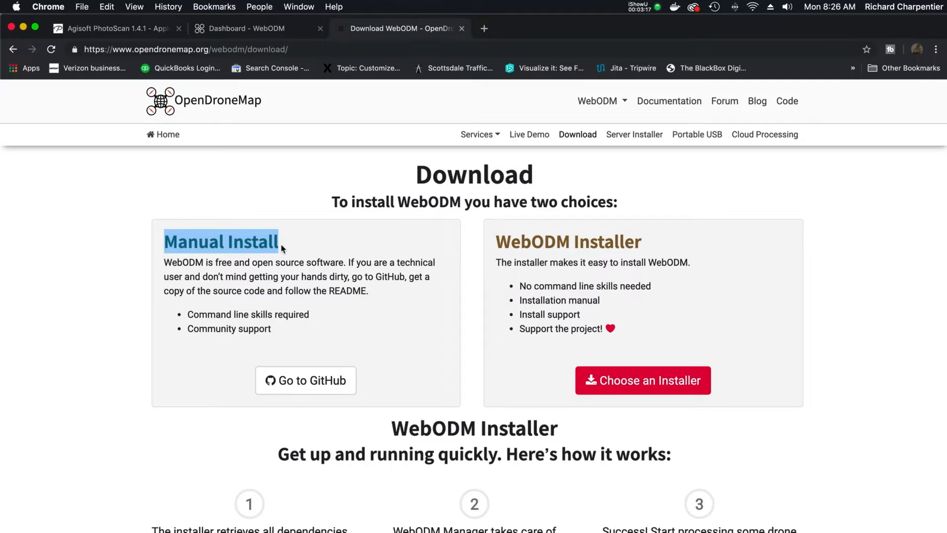
mouse_move(710, 295)
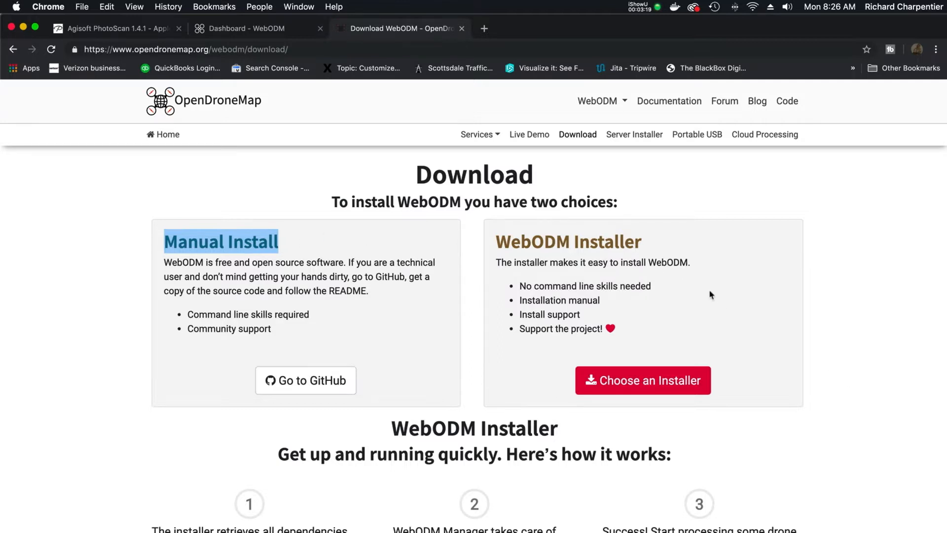
mouse_move(736, 351)
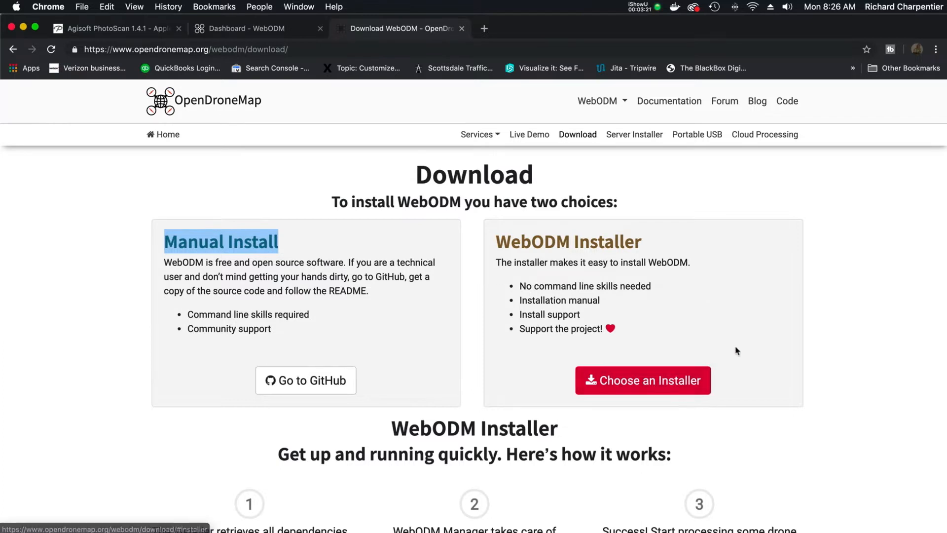
click(642, 380)
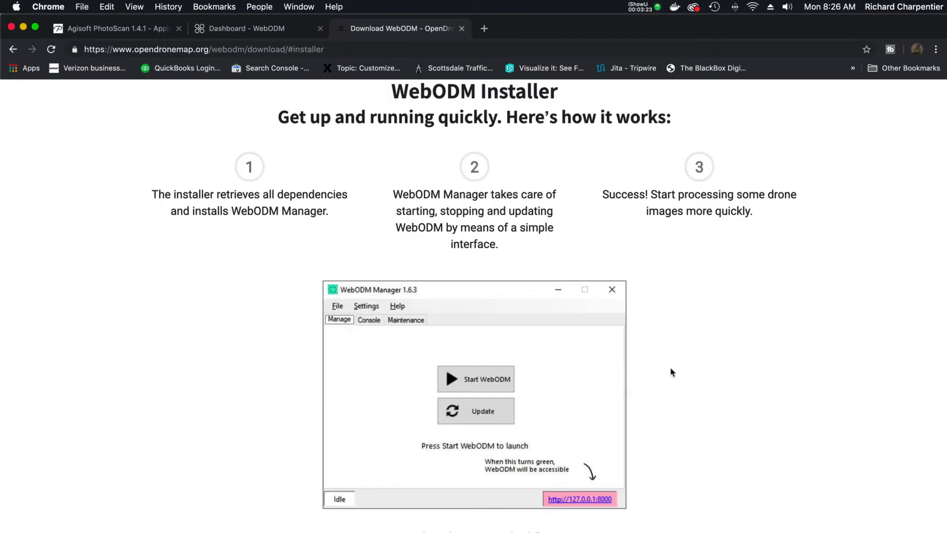
scroll(down, 3)
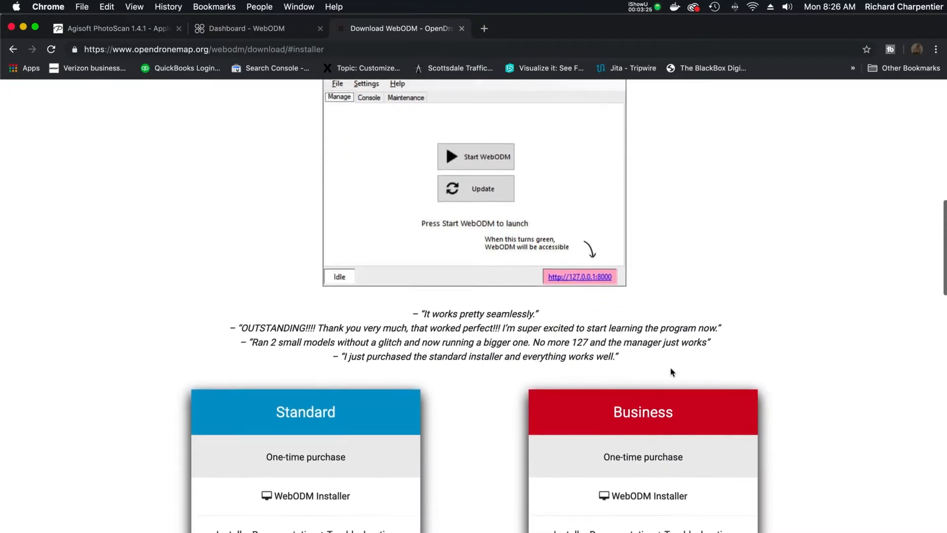
scroll(down, 3)
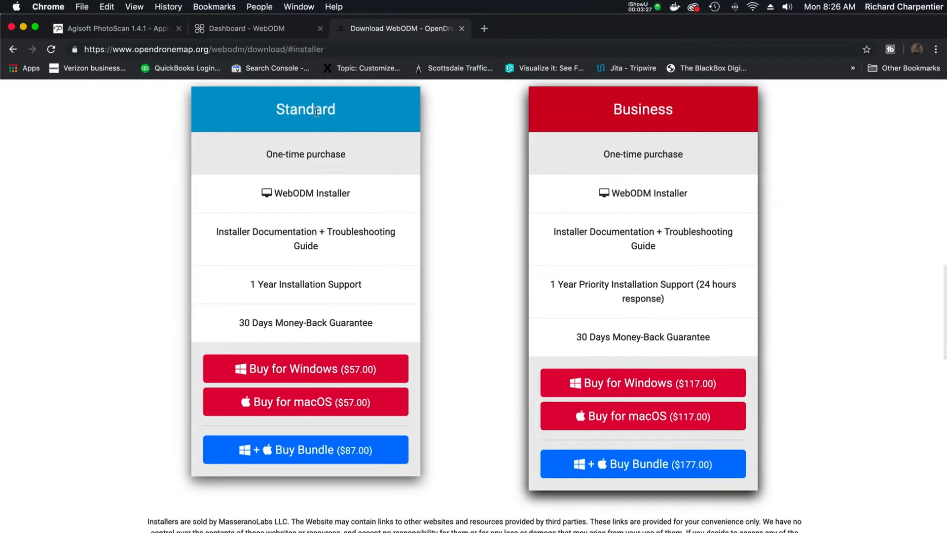
mouse_move(365, 371)
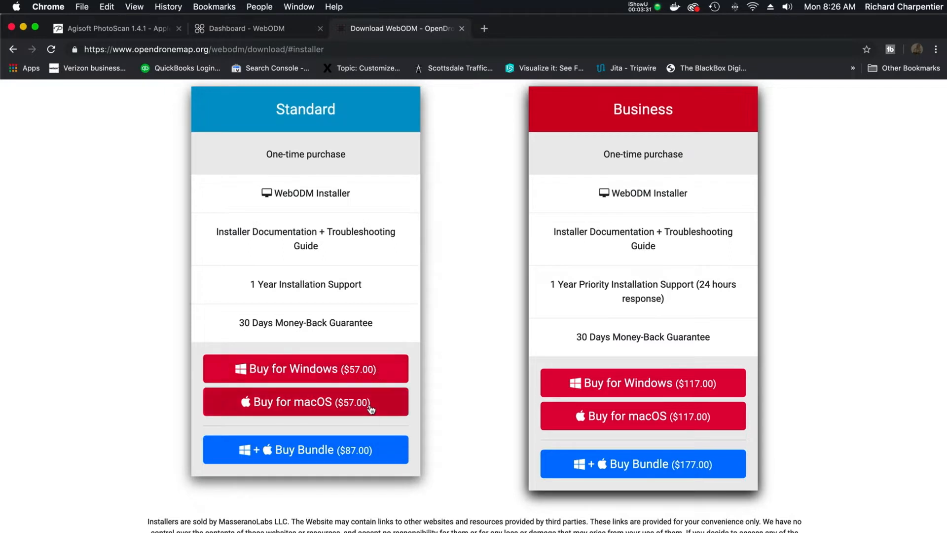
mouse_move(375, 410)
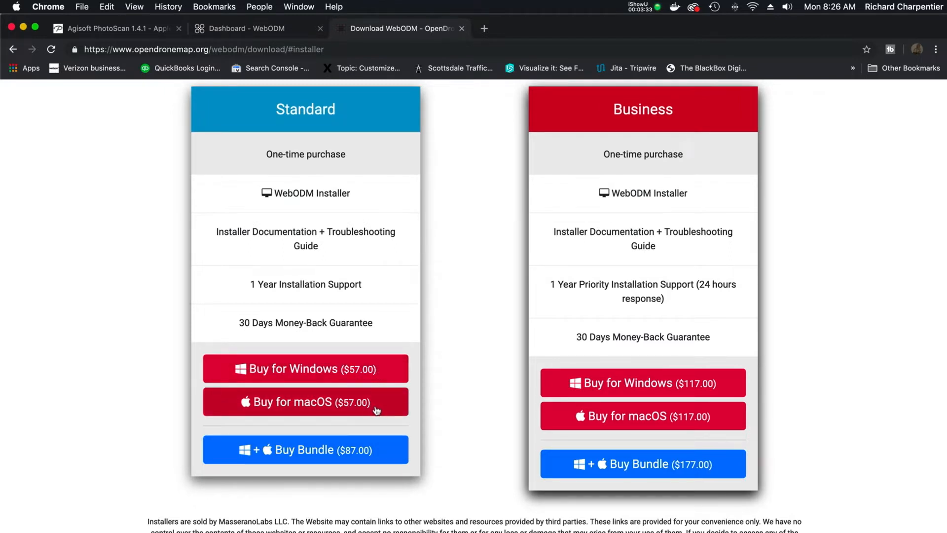
mouse_move(277, 449)
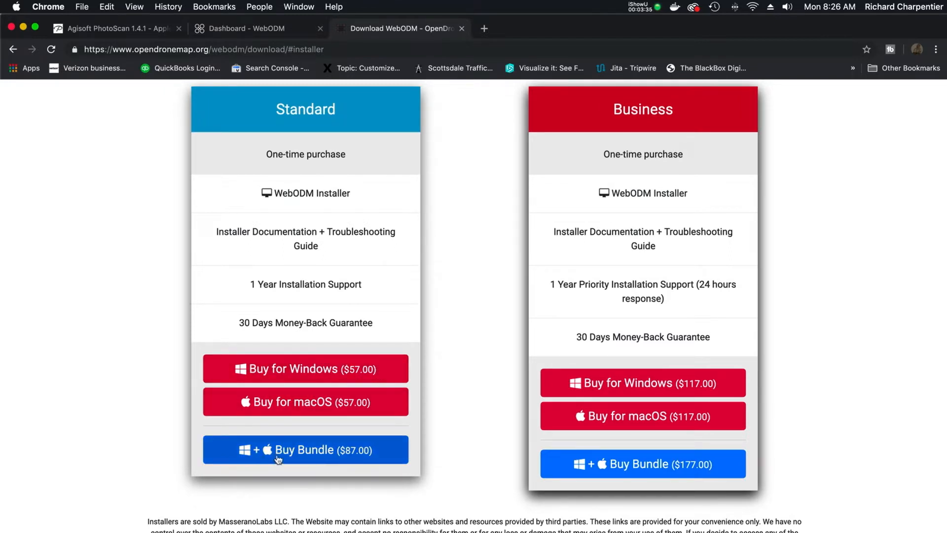
mouse_move(376, 454)
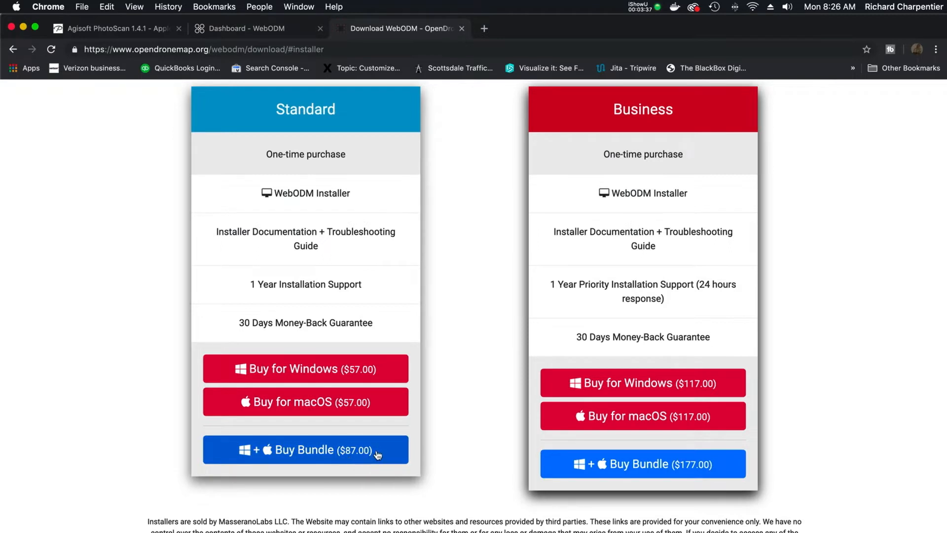
mouse_move(415, 416)
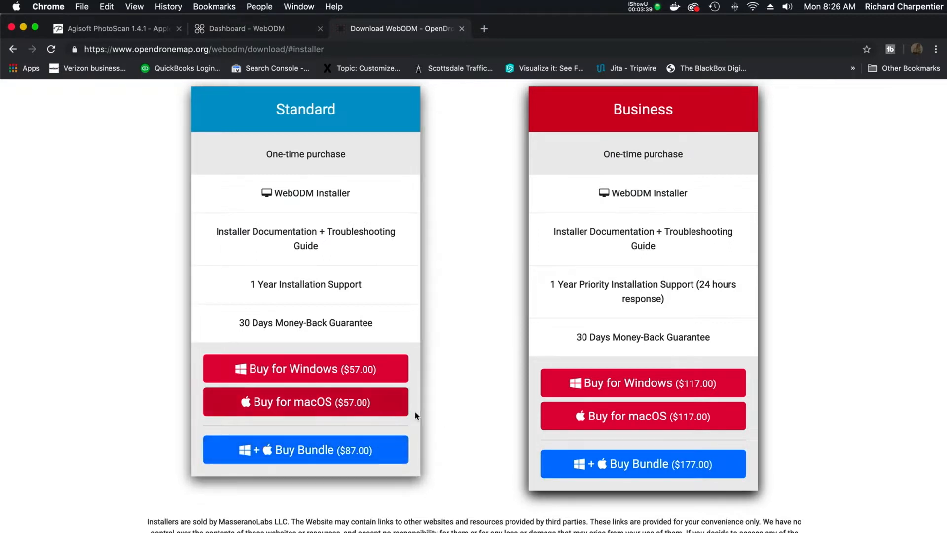
scroll(down, 3)
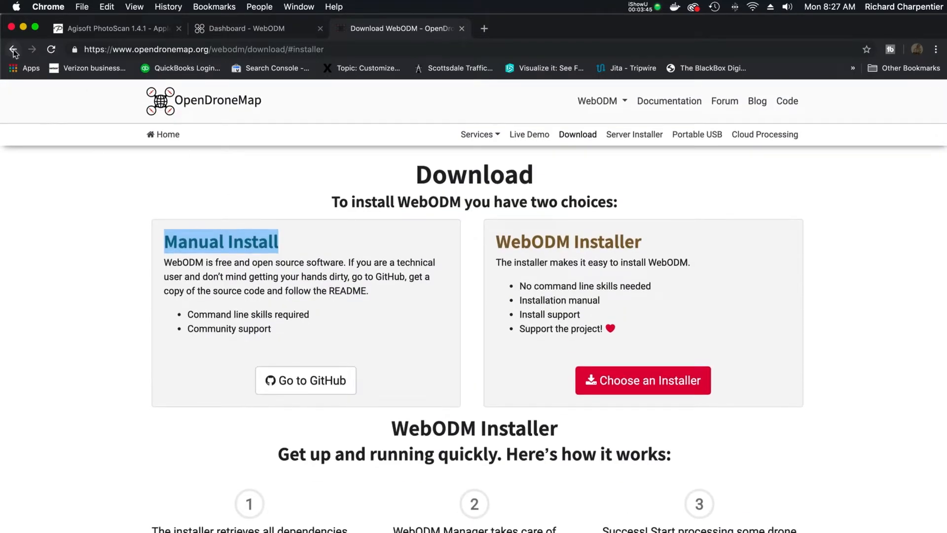
Step: Go back from the Download page to the WebODM home page
click(14, 49)
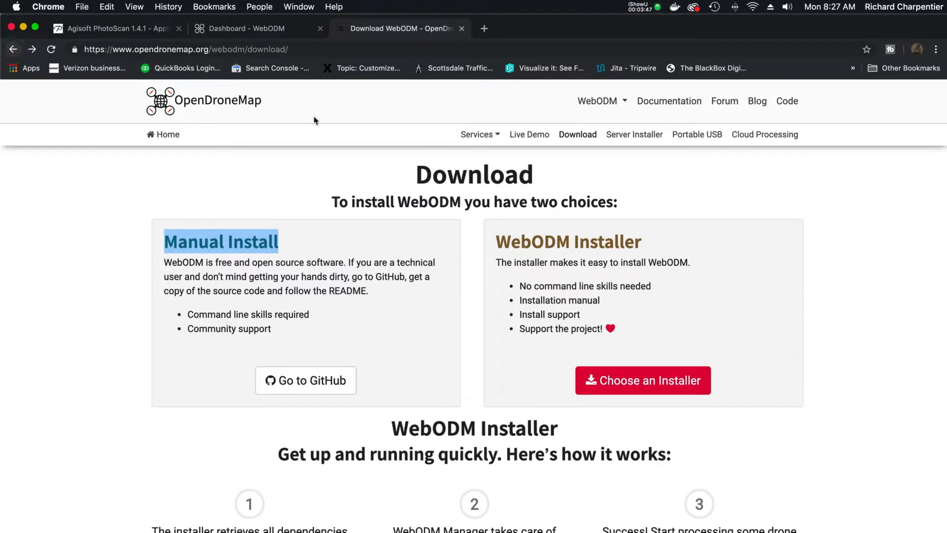
click(14, 49)
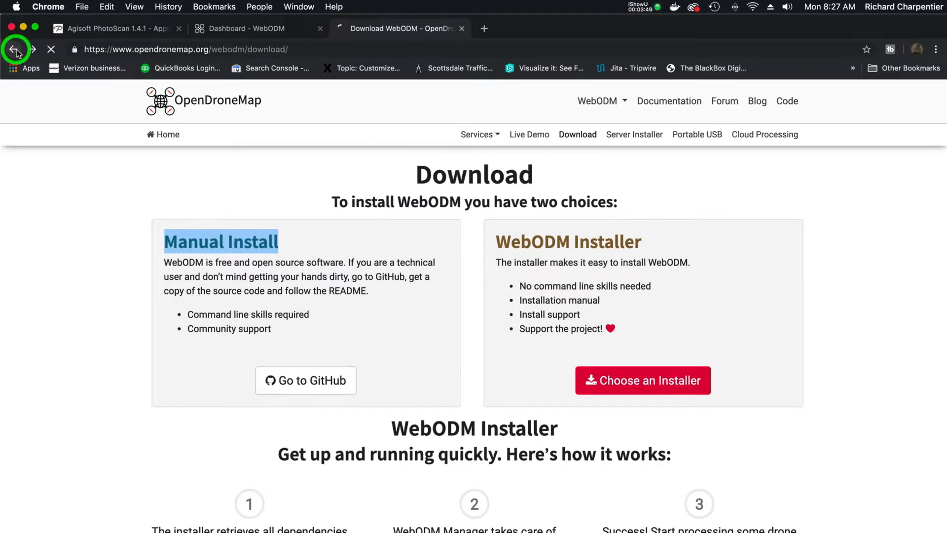
click(13, 49)
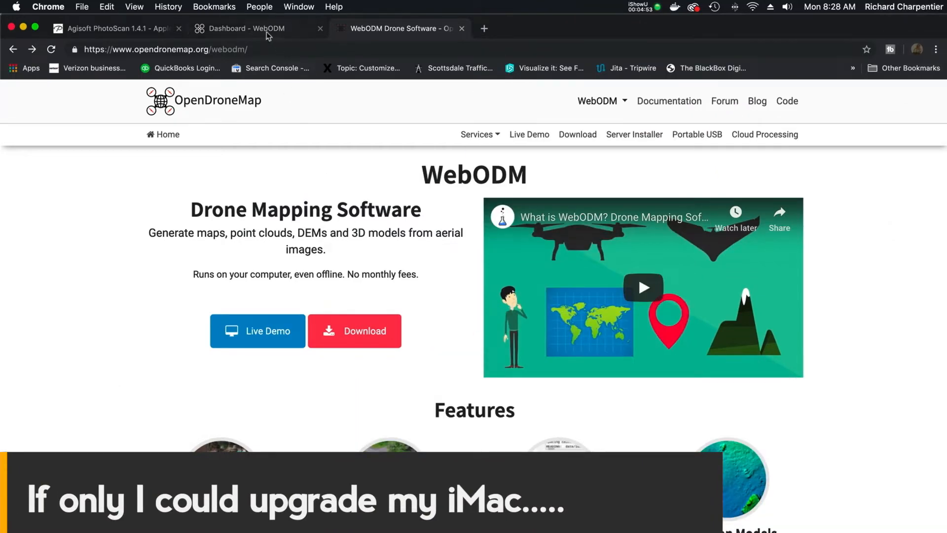
Step: Switch to the WebODM Dashboard tab to see the four projects
click(244, 29)
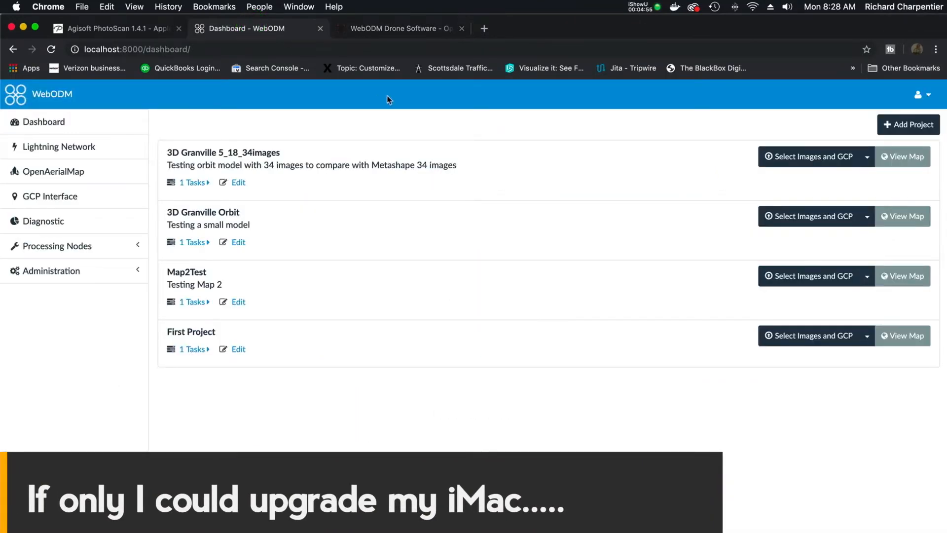
mouse_move(543, 42)
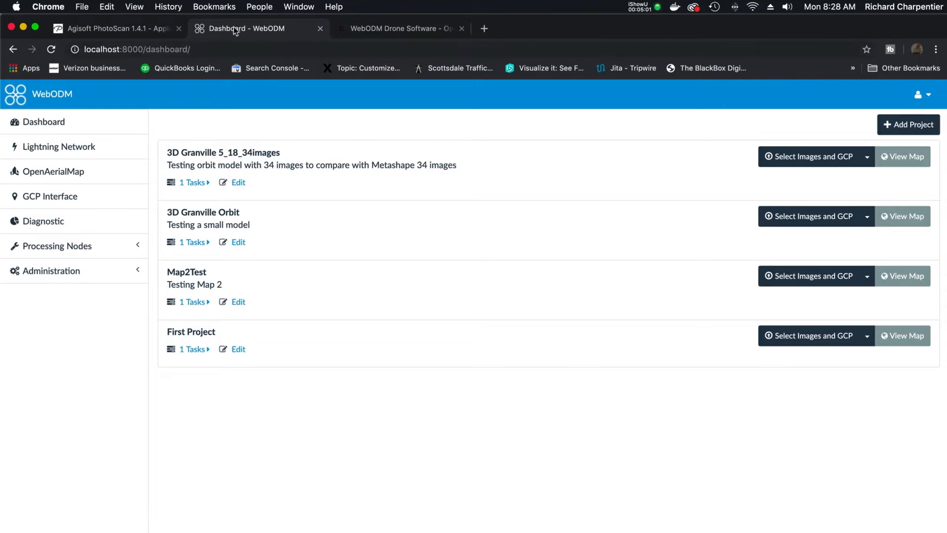
mouse_move(280, 36)
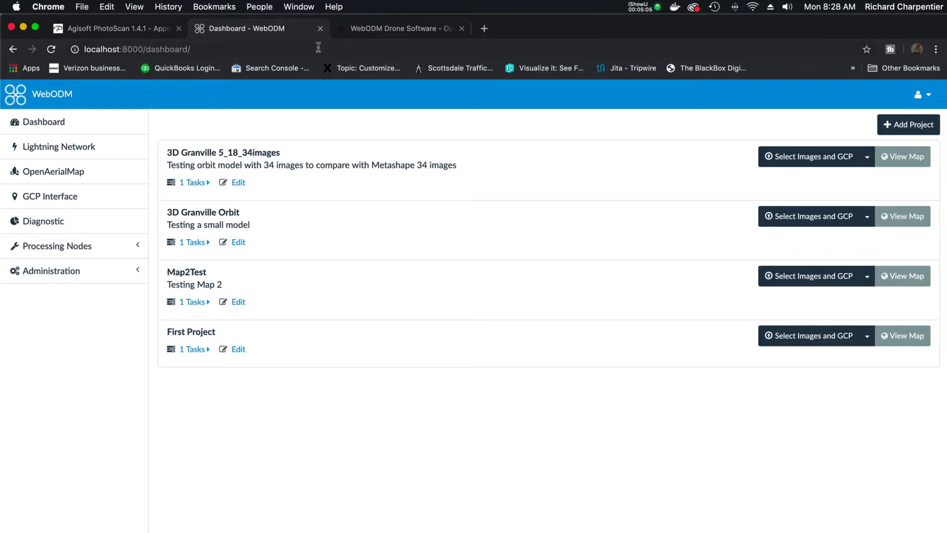
mouse_move(810, 384)
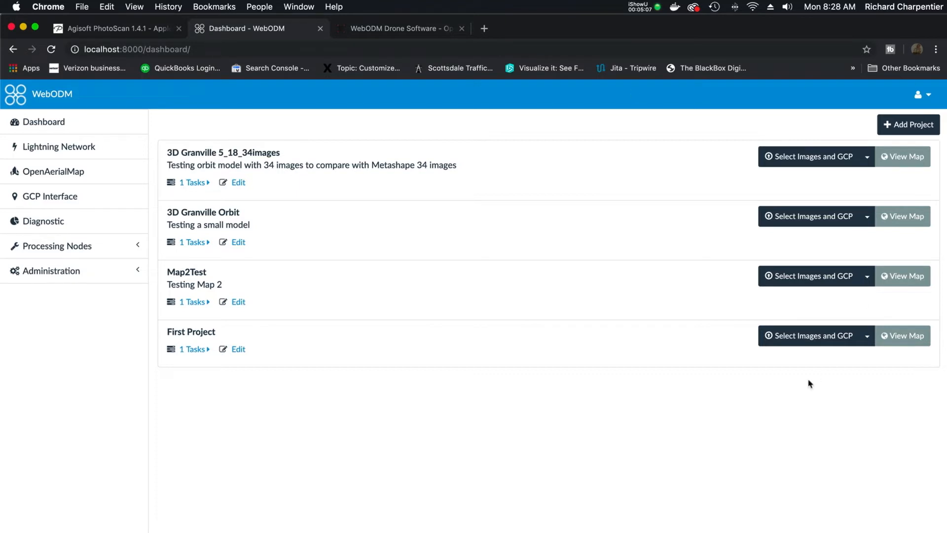
mouse_move(251, 107)
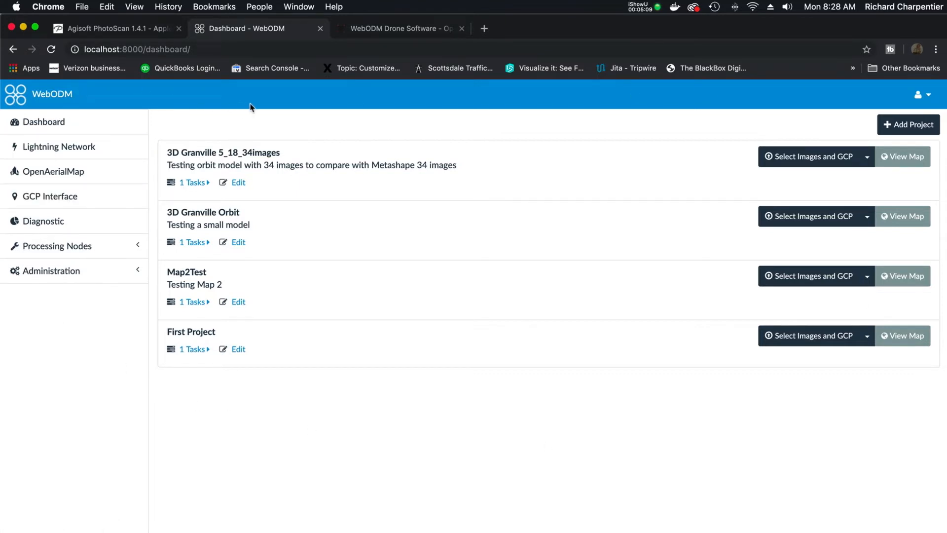
mouse_move(365, 131)
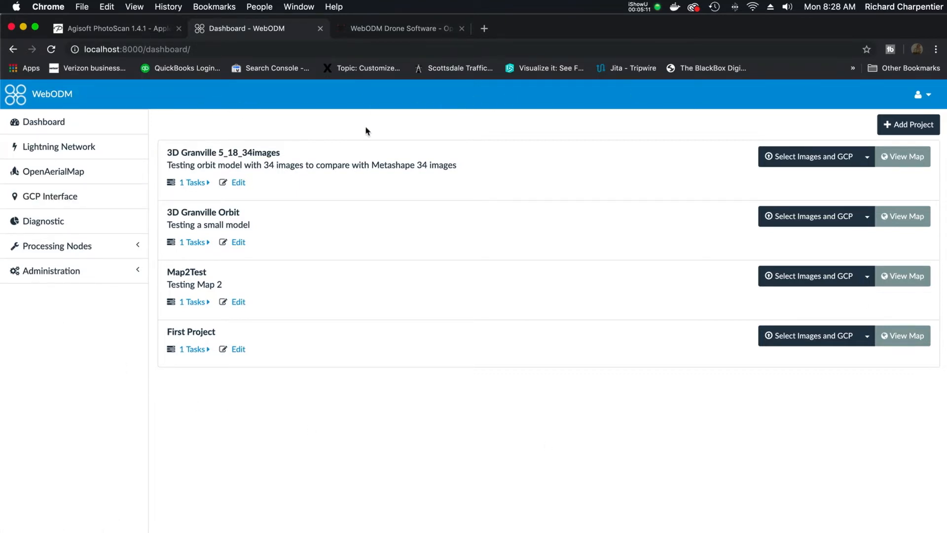
mouse_move(290, 96)
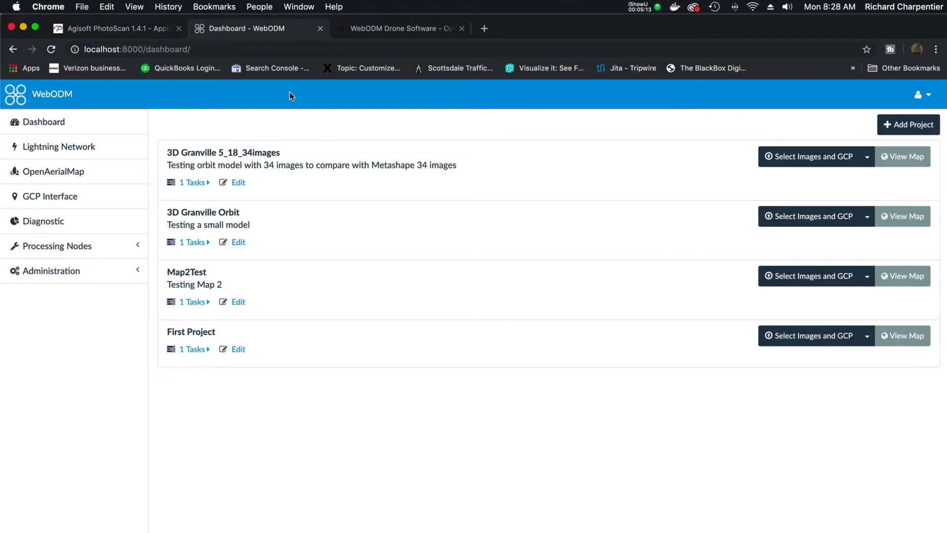
mouse_move(267, 148)
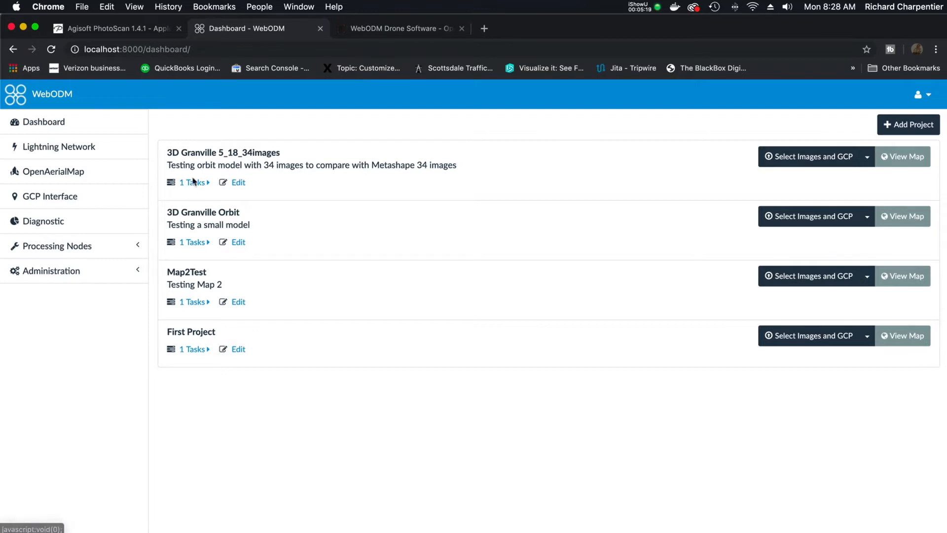
Step: Expand the 3D Granville 5_18_34images task details after briefly checking Map2Test's task
click(192, 182)
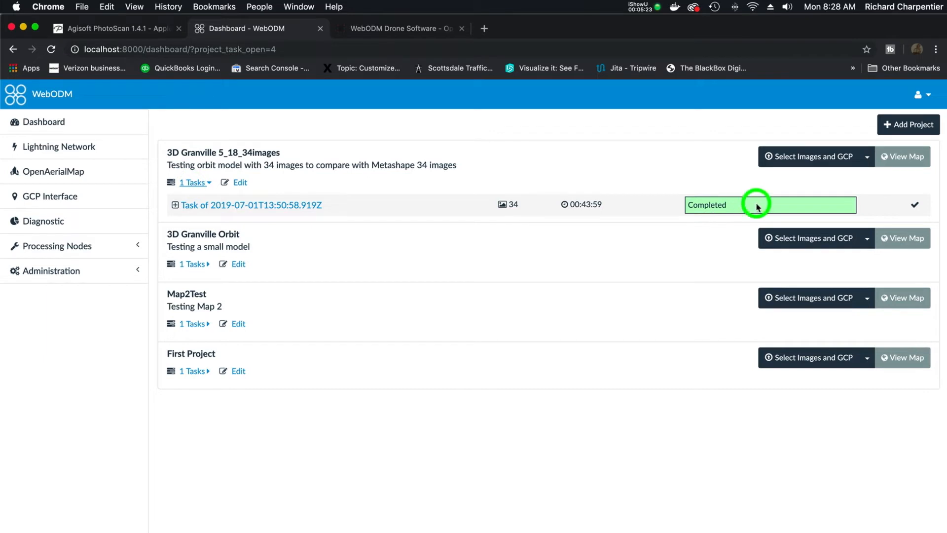
click(191, 323)
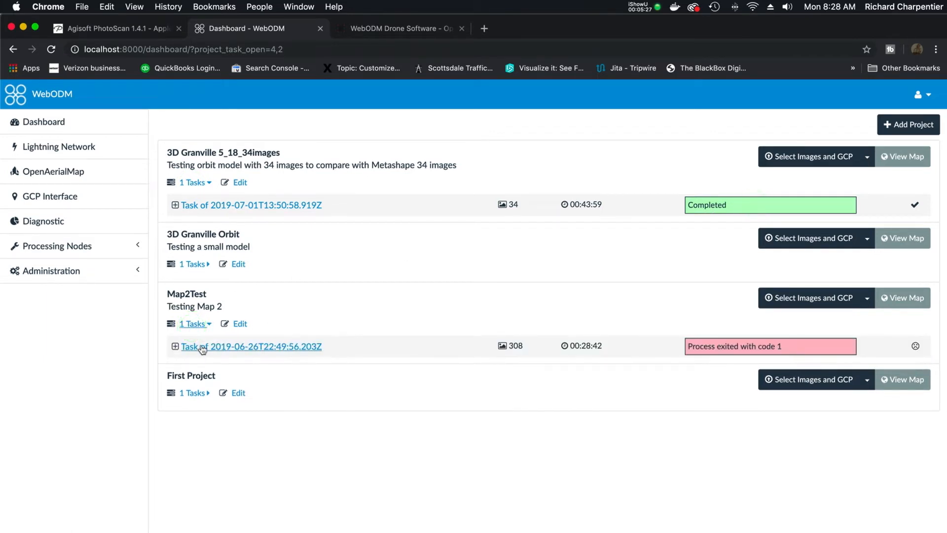
mouse_move(472, 355)
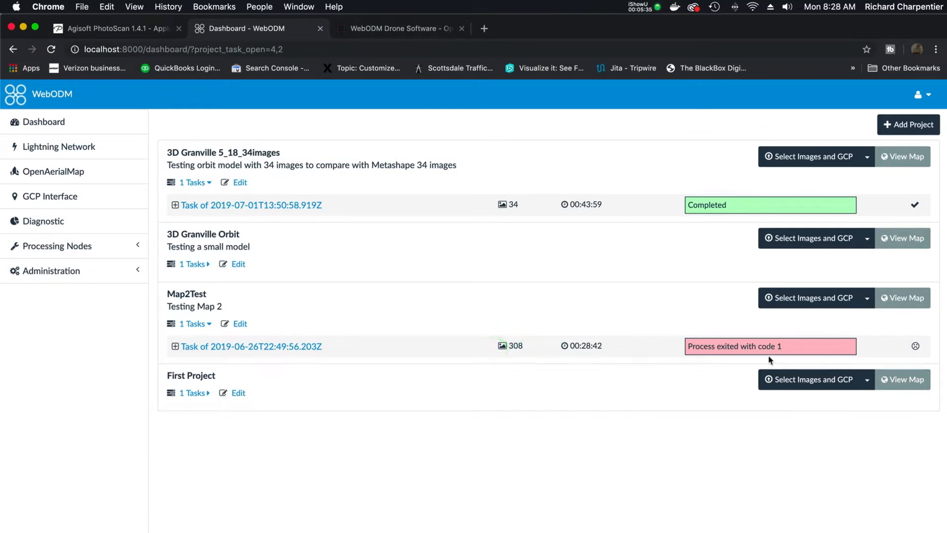
mouse_move(630, 351)
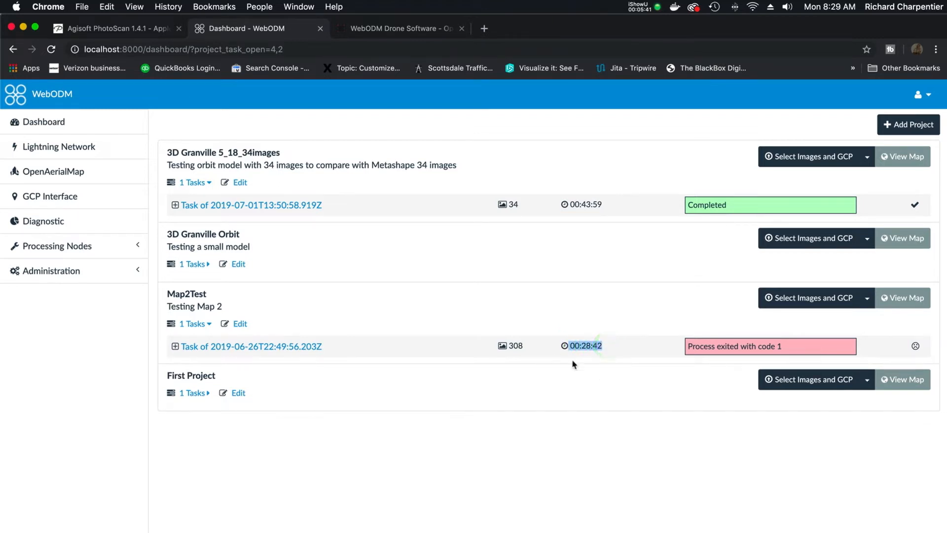
click(192, 323)
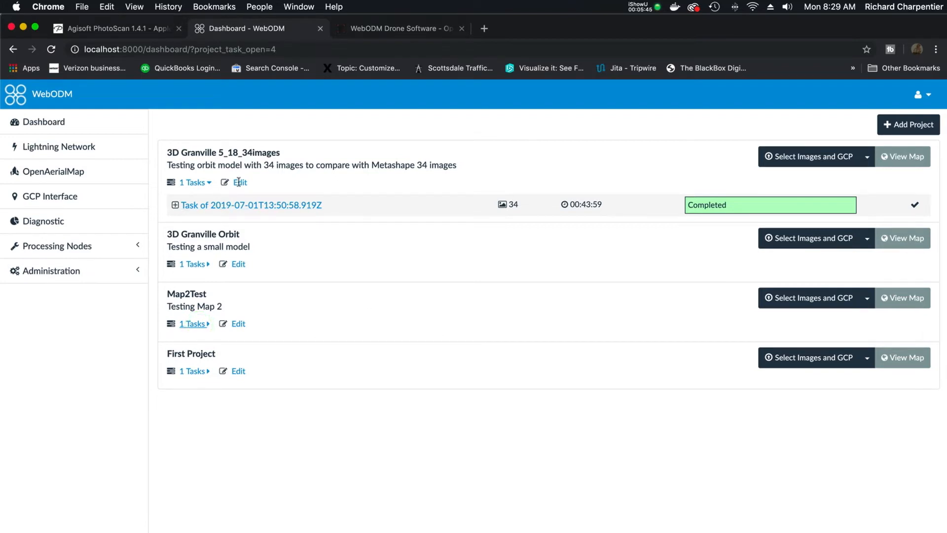
mouse_move(509, 223)
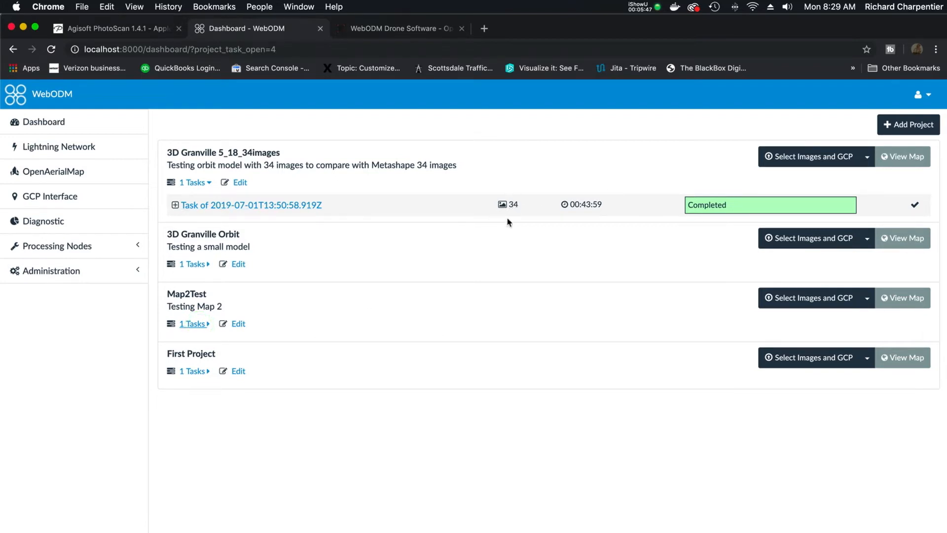
mouse_move(511, 215)
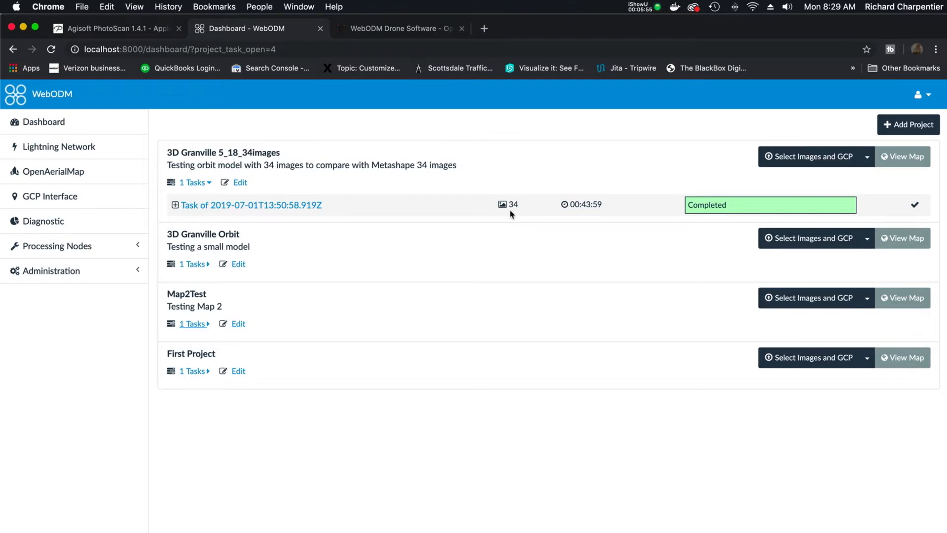
mouse_move(377, 197)
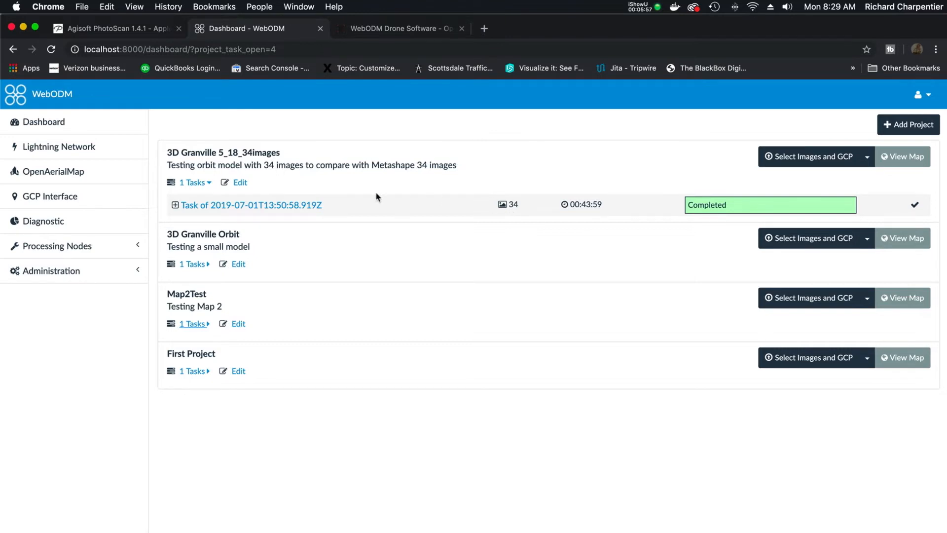
click(251, 204)
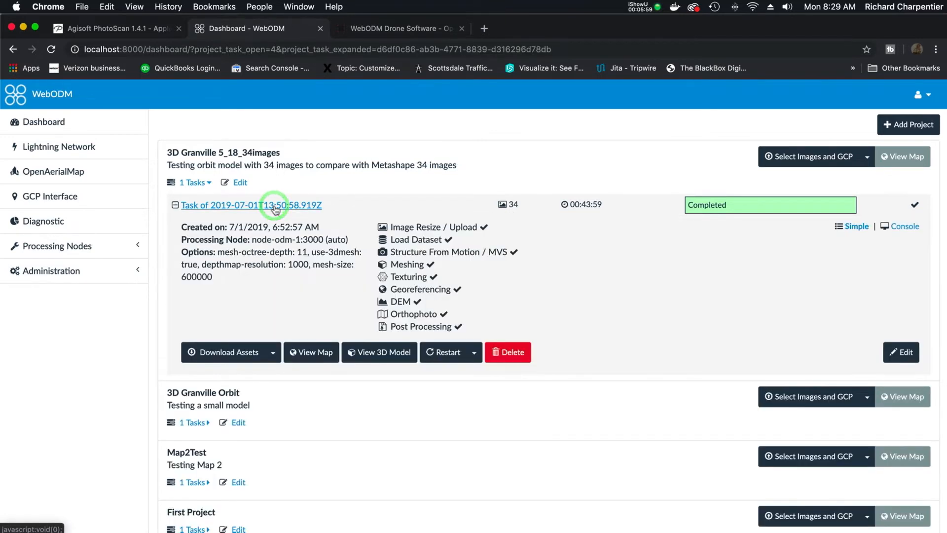
mouse_move(247, 236)
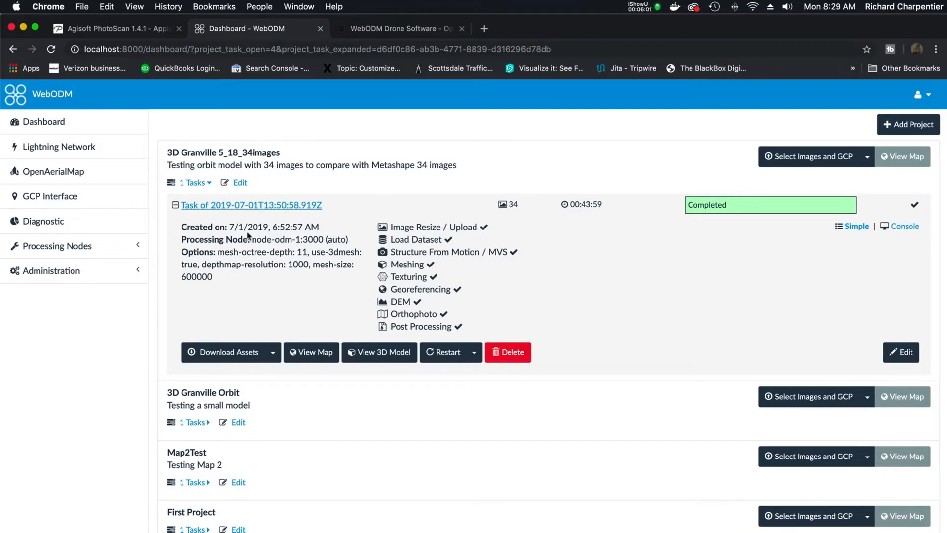
mouse_move(223, 248)
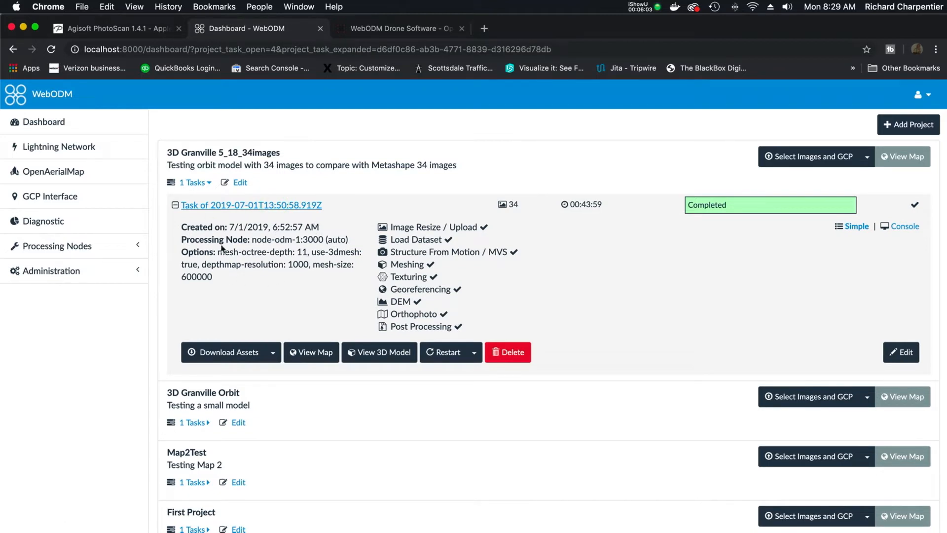
mouse_move(338, 241)
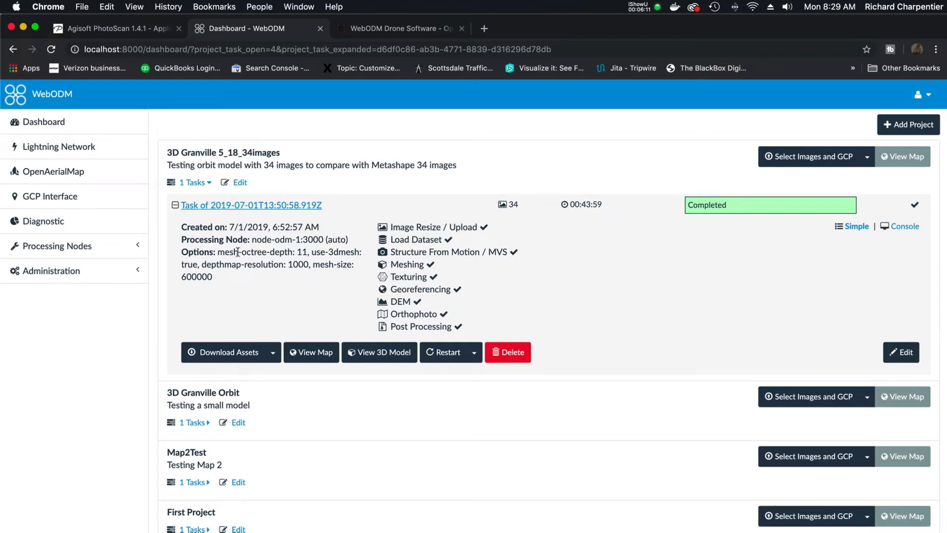
mouse_move(334, 269)
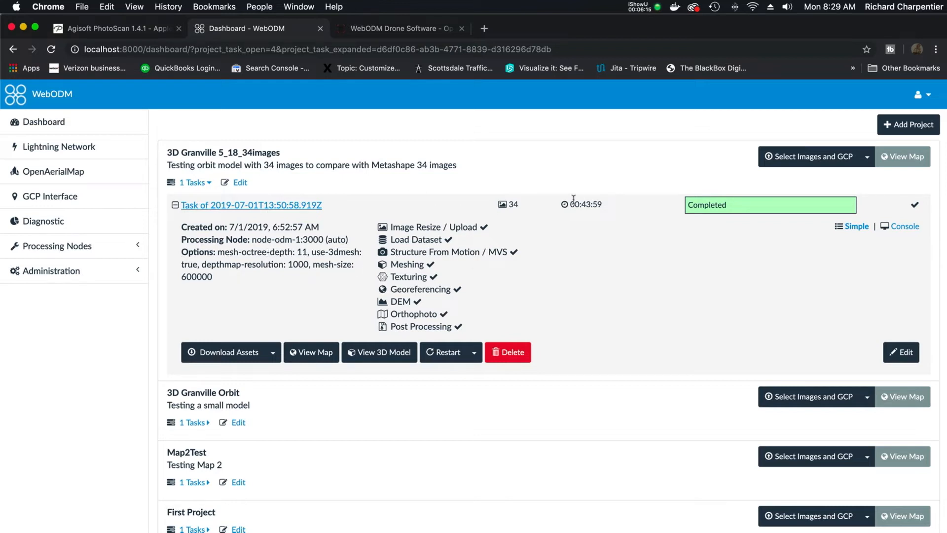
mouse_move(517, 199)
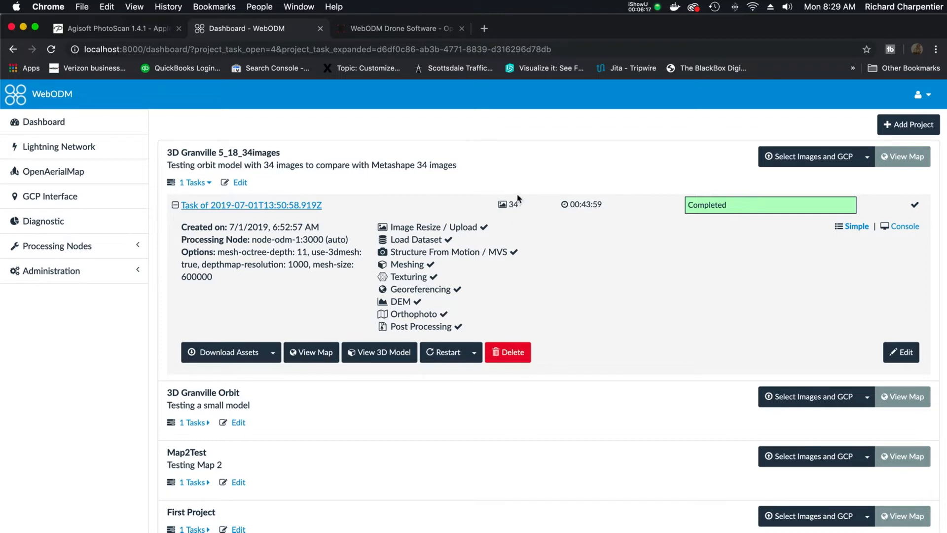
mouse_move(599, 225)
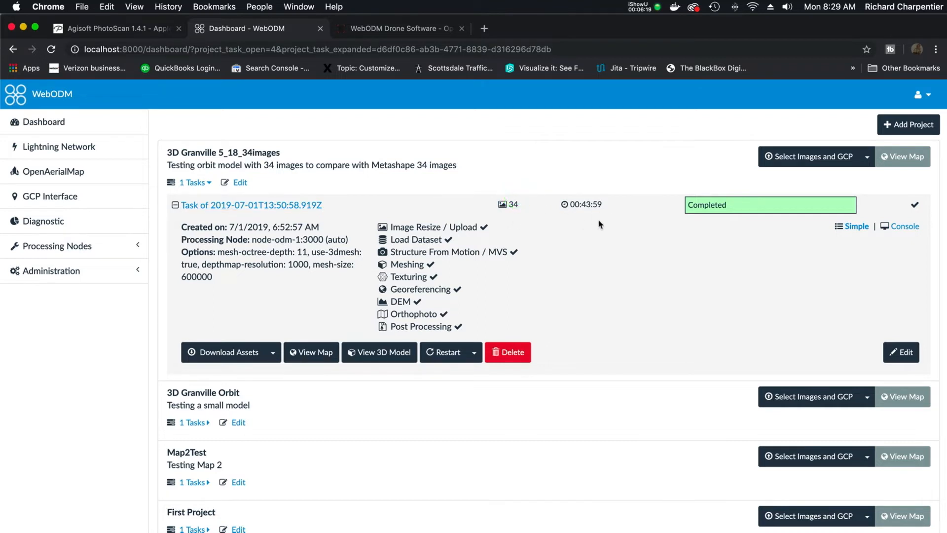
mouse_move(597, 216)
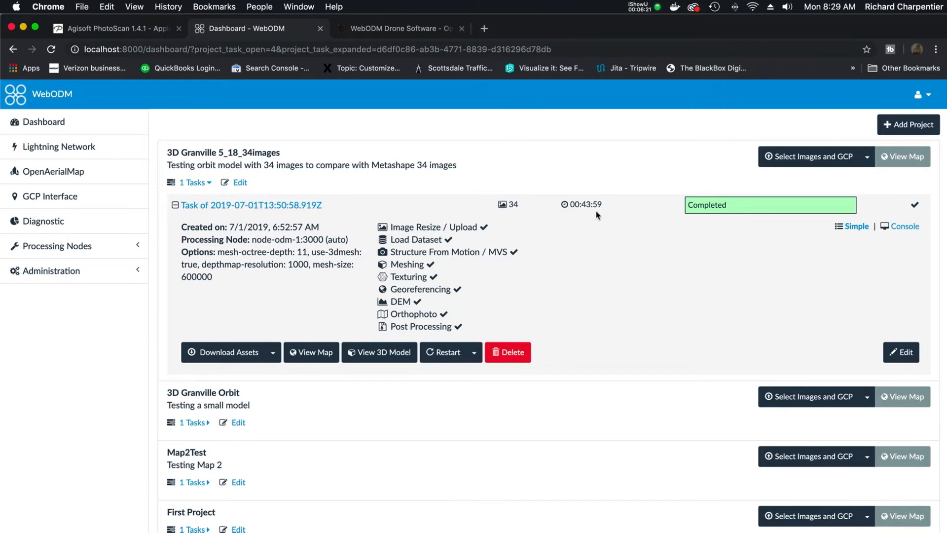
mouse_move(591, 204)
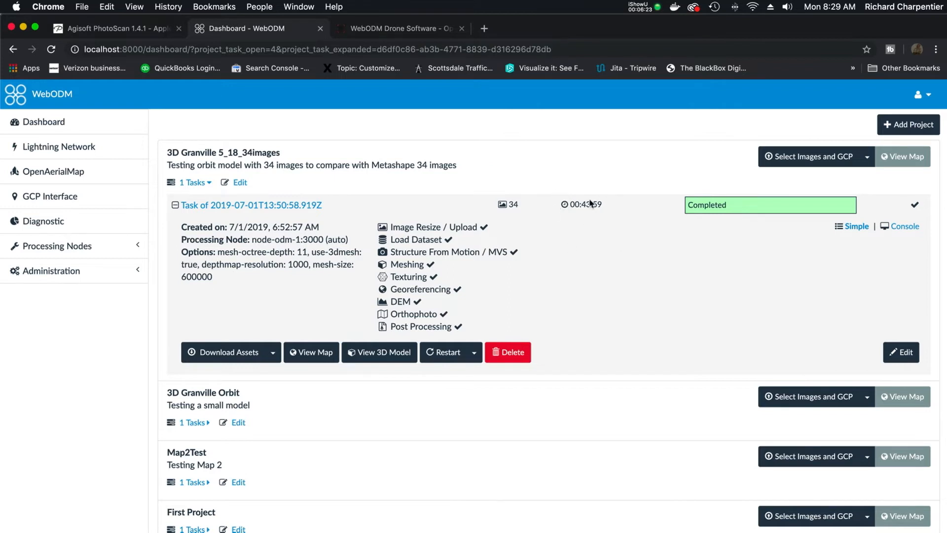
mouse_move(605, 215)
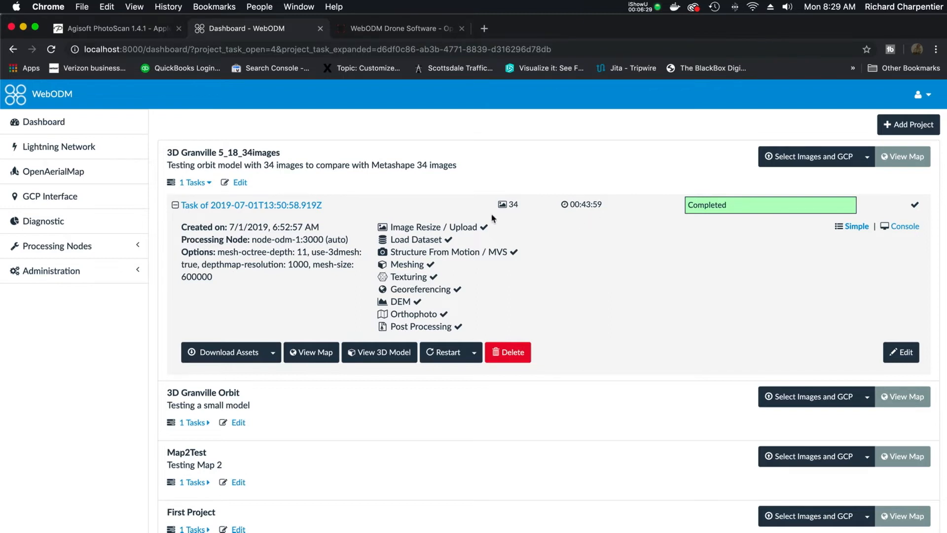
mouse_move(506, 176)
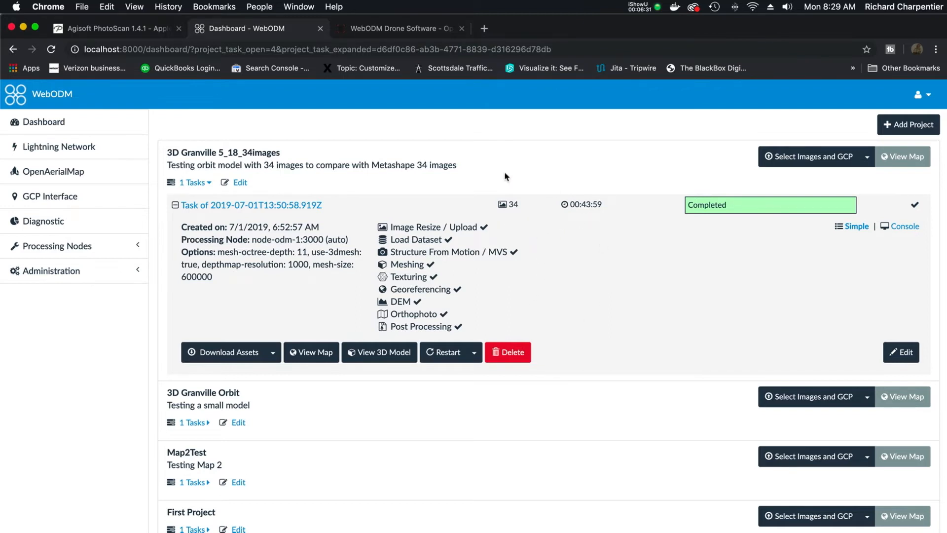
mouse_move(552, 226)
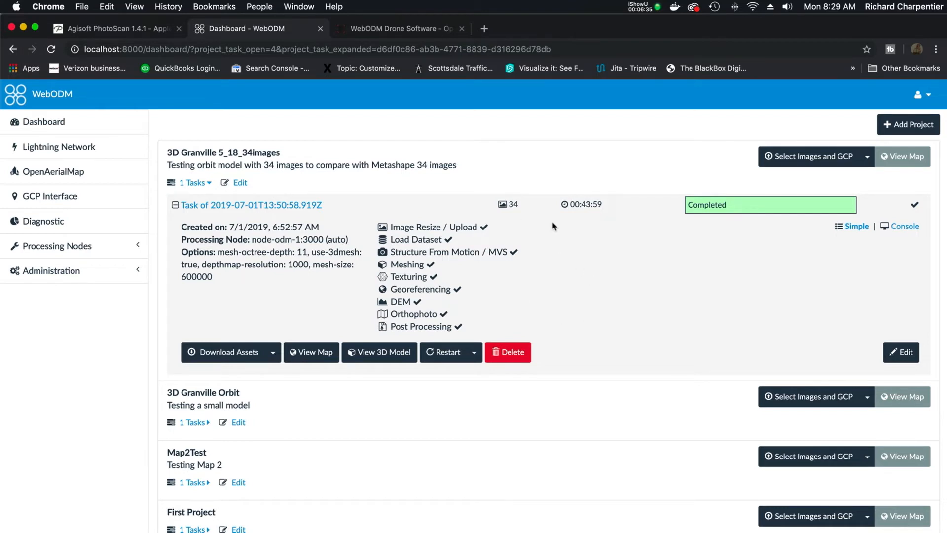
mouse_move(524, 215)
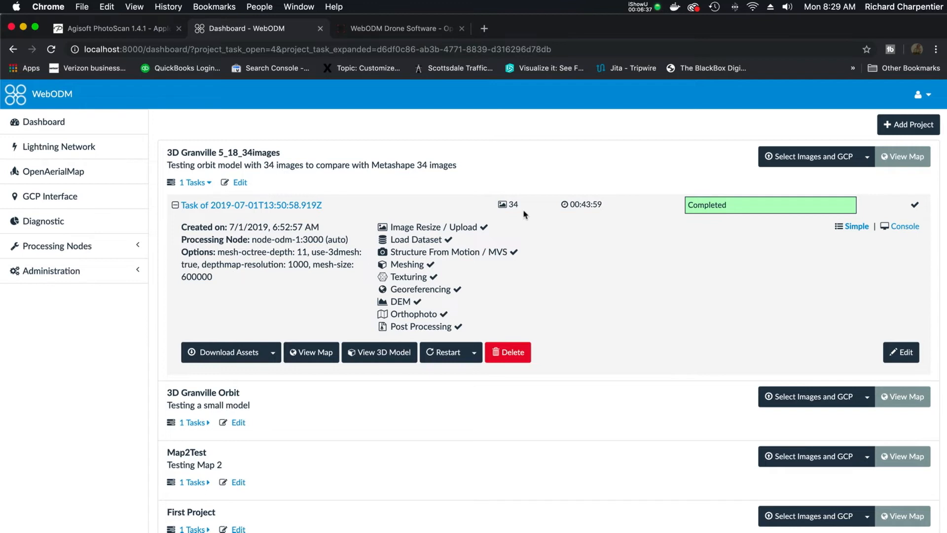
mouse_move(546, 215)
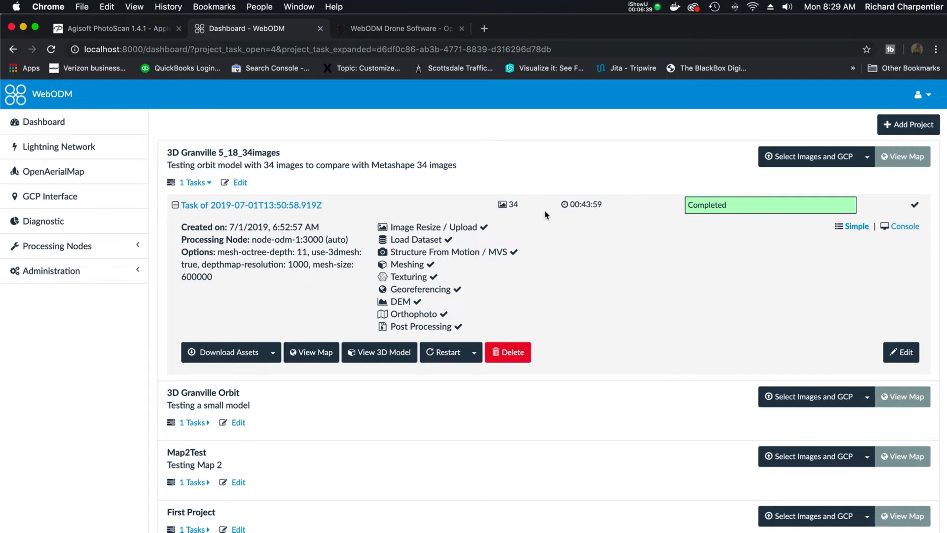
mouse_move(548, 273)
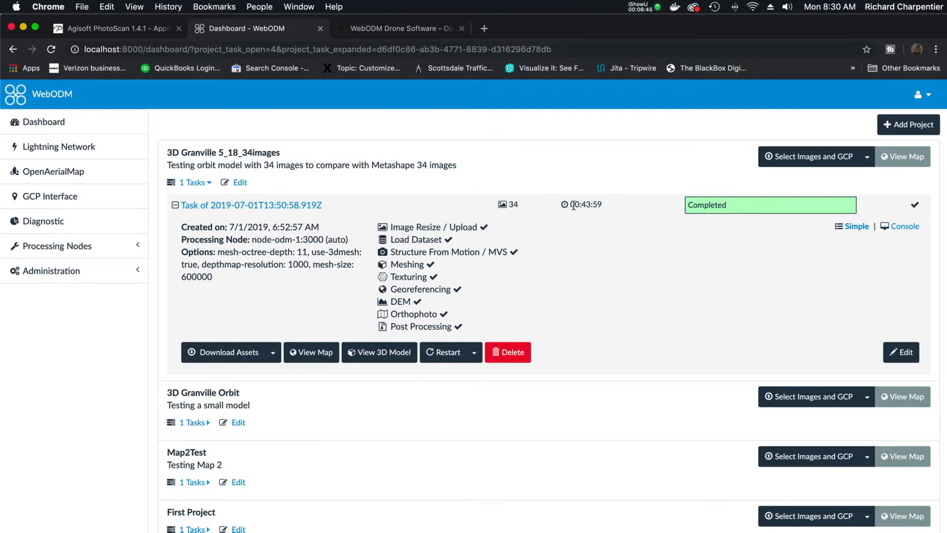
mouse_move(602, 222)
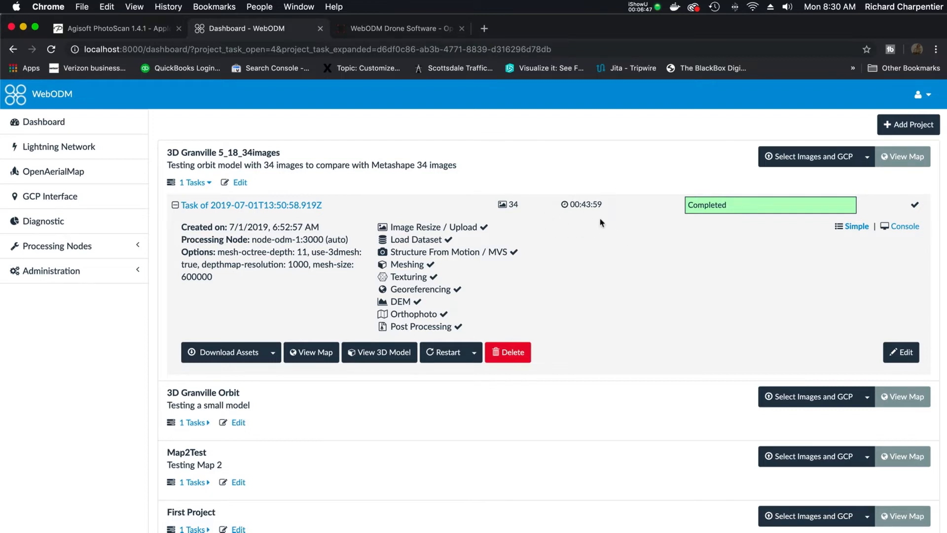
mouse_move(387, 358)
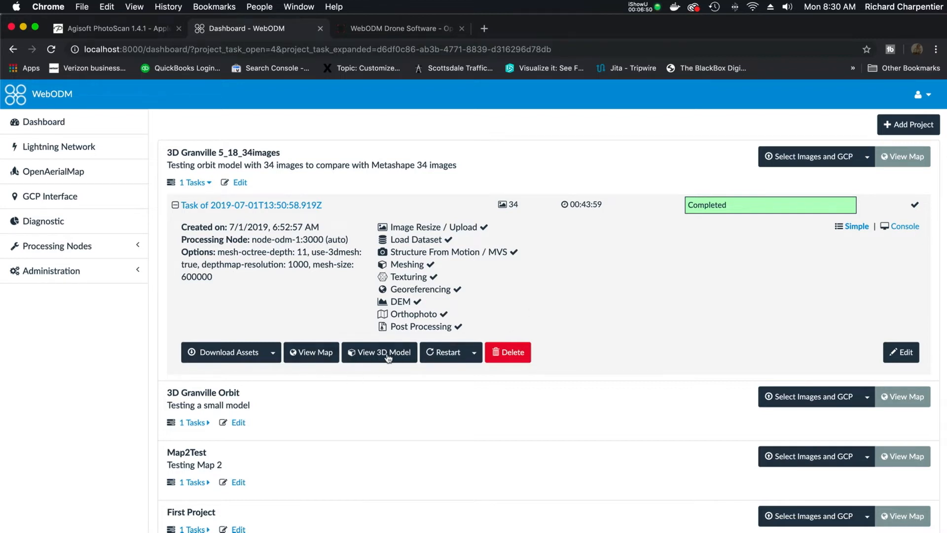
Step: Open the 3D point cloud in Potree and zoom and orbit around the buildings
click(379, 352)
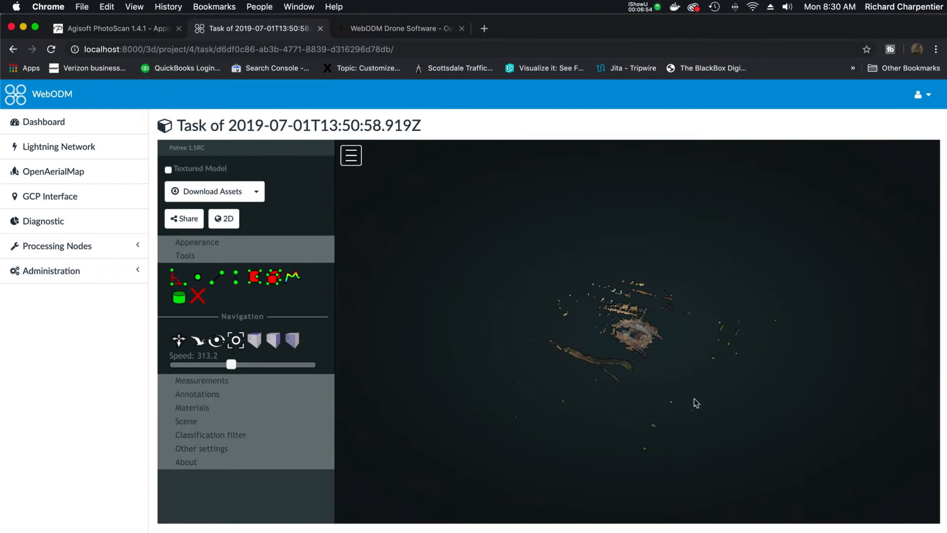
mouse_move(632, 340)
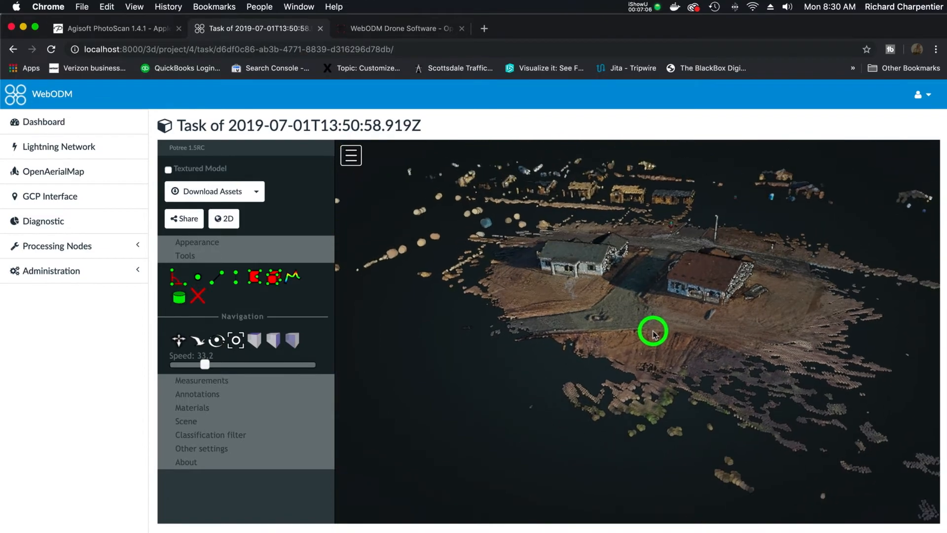
drag(652, 331, 668, 347)
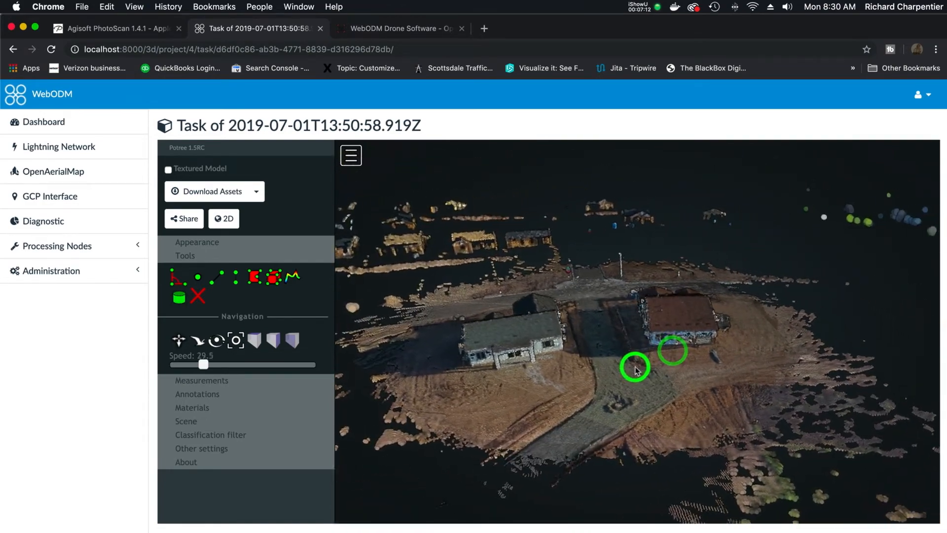
drag(634, 369, 649, 414)
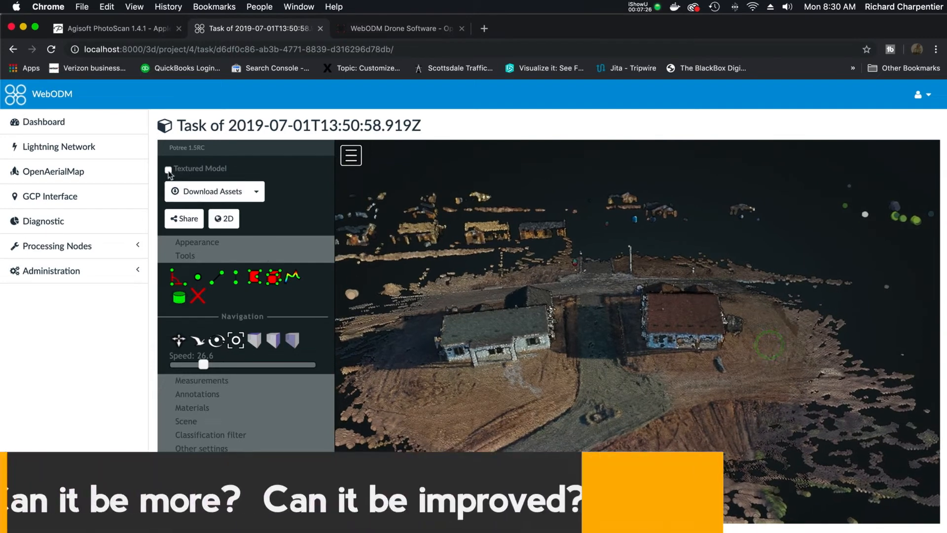
Step: Switch to the textured model and view the whole site around the houses
click(168, 169)
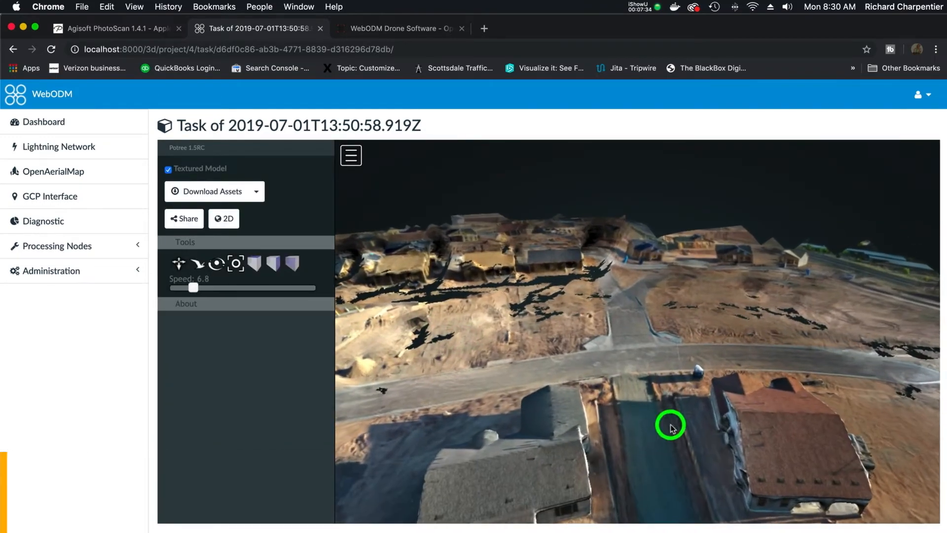
drag(670, 425, 649, 422)
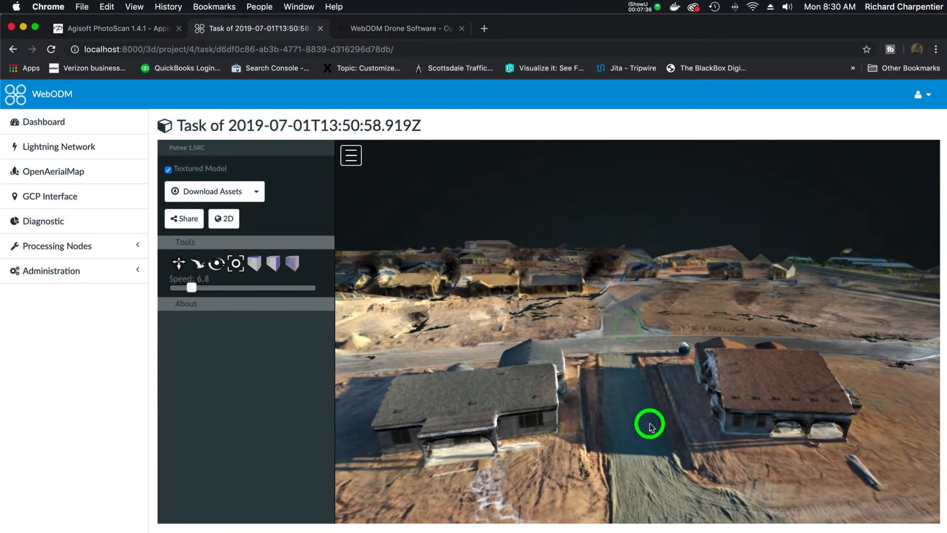
drag(649, 422, 637, 378)
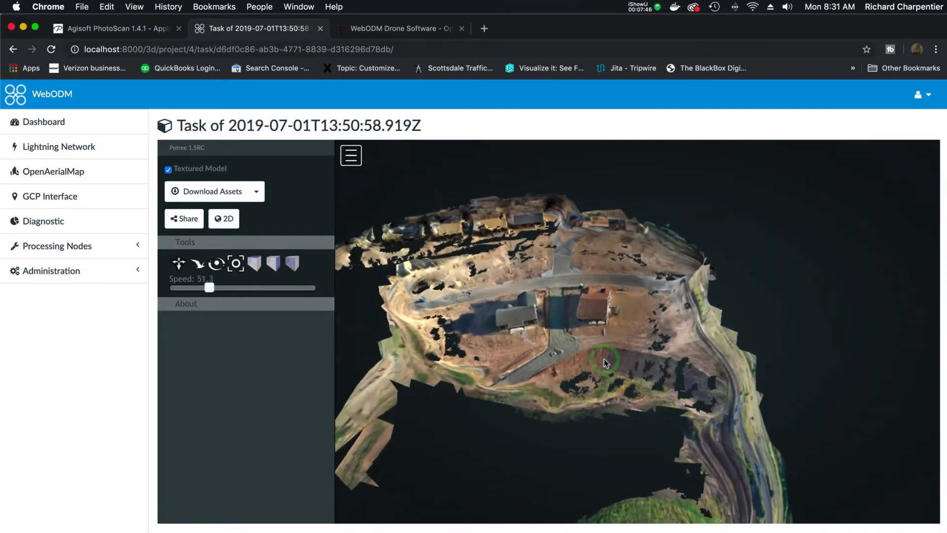
drag(604, 363, 515, 348)
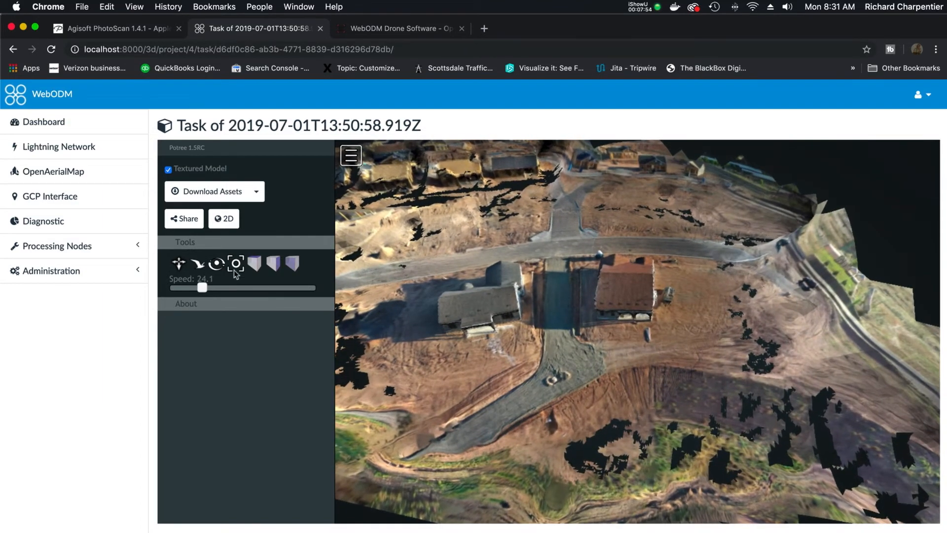
mouse_move(274, 264)
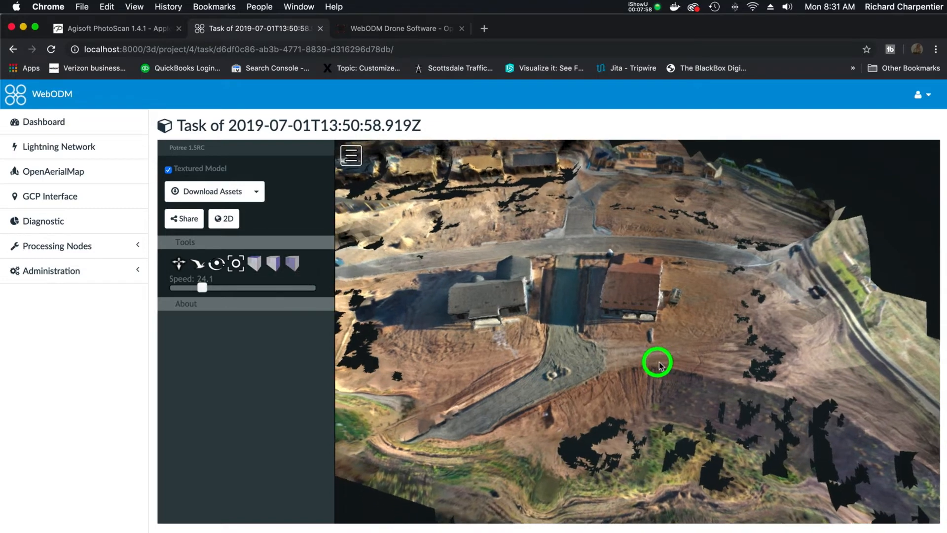
Step: Orbit the textured site model to view it from other angles
drag(657, 363, 638, 348)
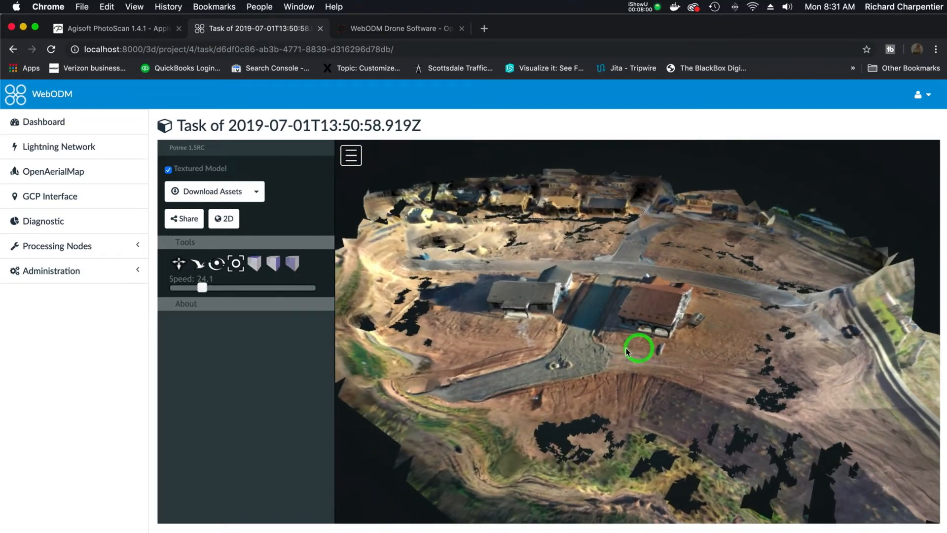
drag(639, 349, 572, 352)
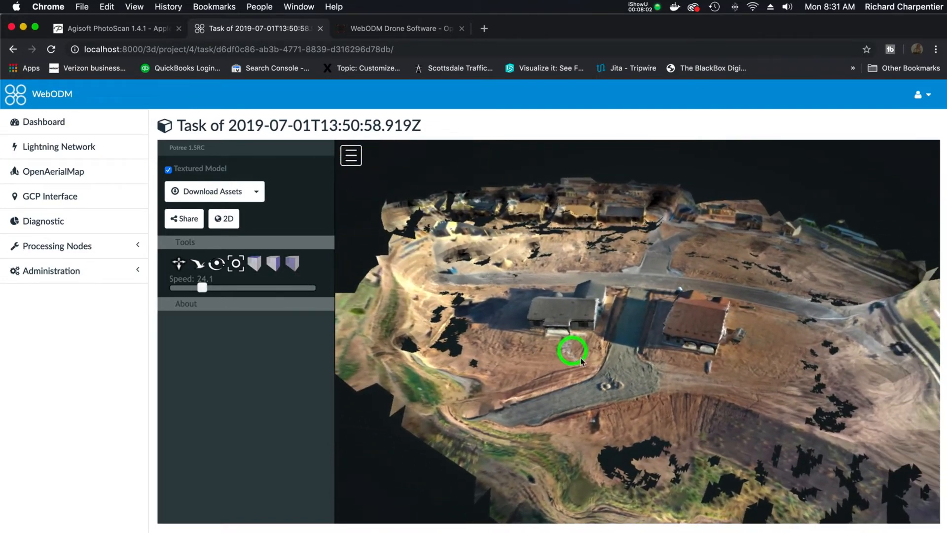
drag(573, 350, 595, 356)
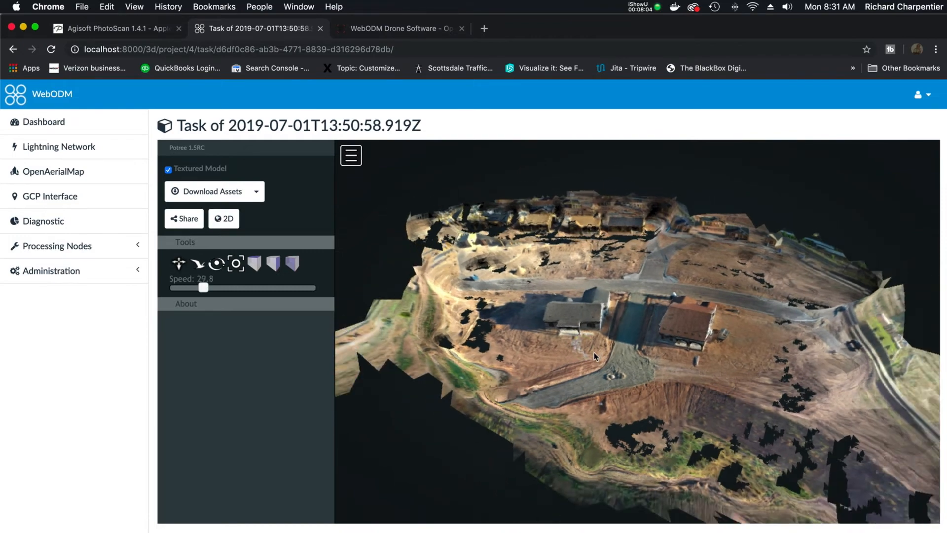
scroll(down, 3)
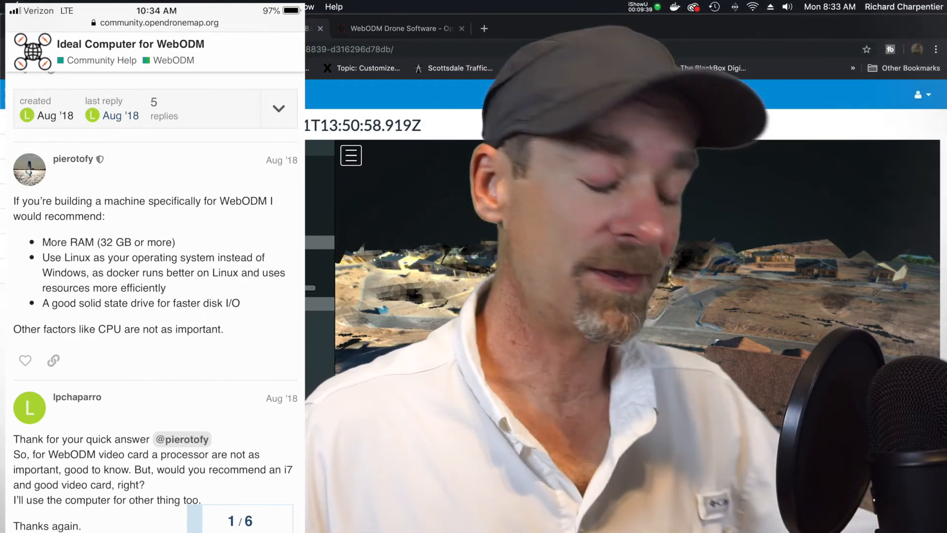
click(260, 29)
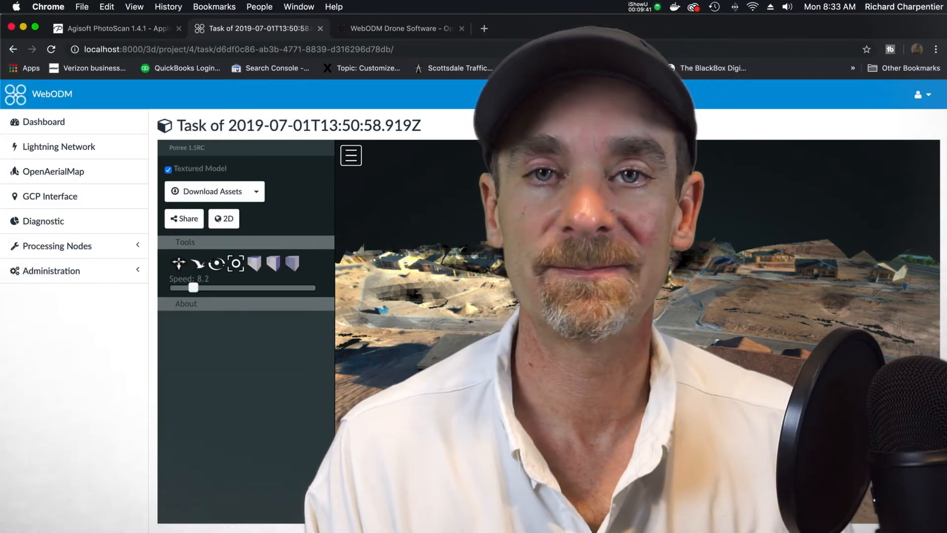